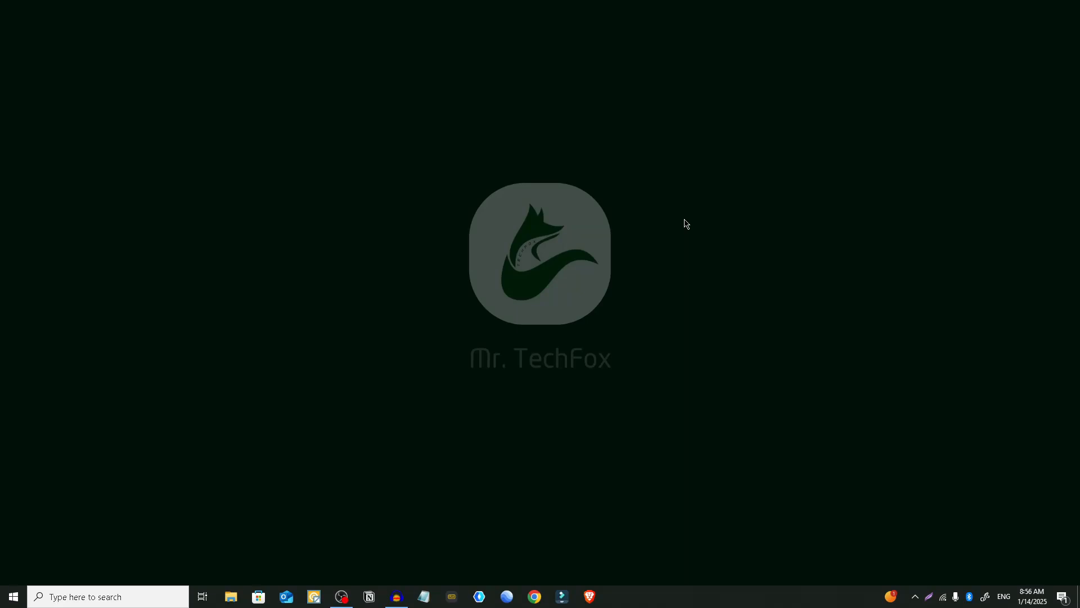
pyautogui.moveTo(696, 234)
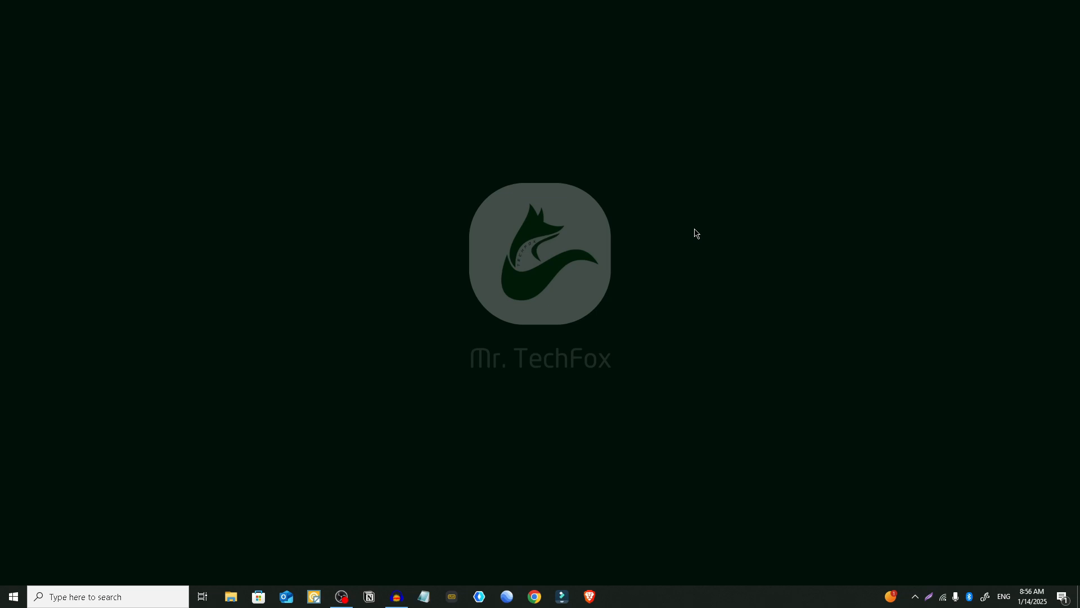
pyautogui.moveTo(713, 246)
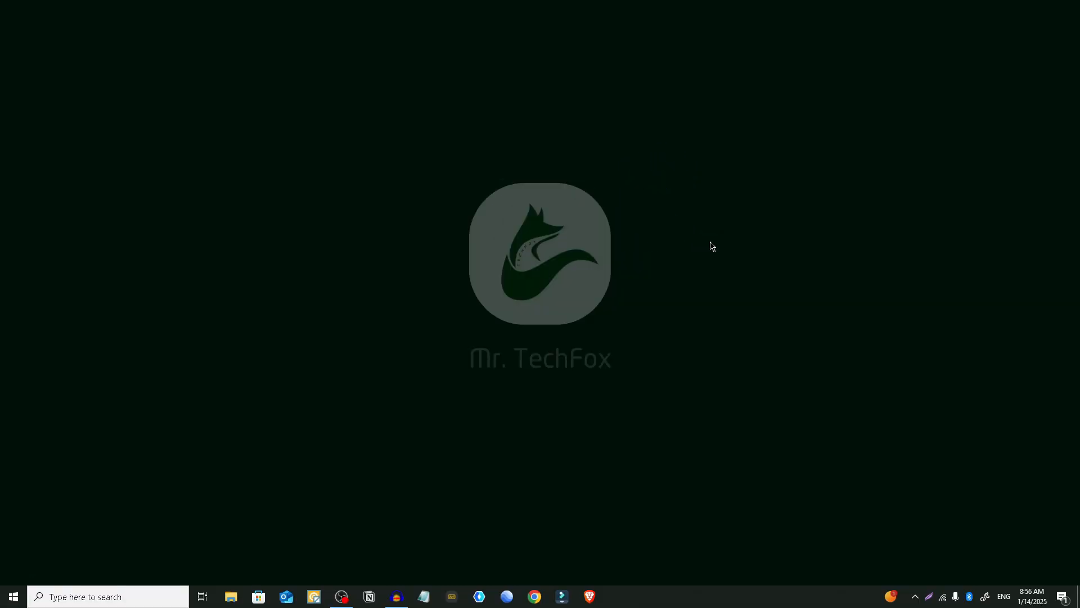
pyautogui.moveTo(661, 380)
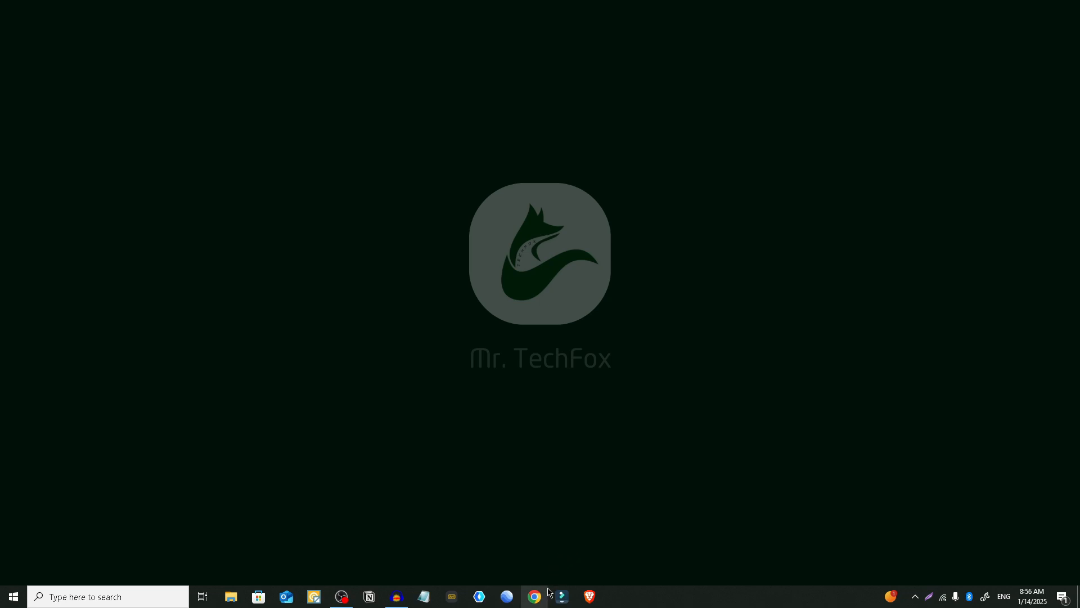
# - Open tiktok.com in Chrome and log in to the TikTok account
pyautogui.click(533, 596)
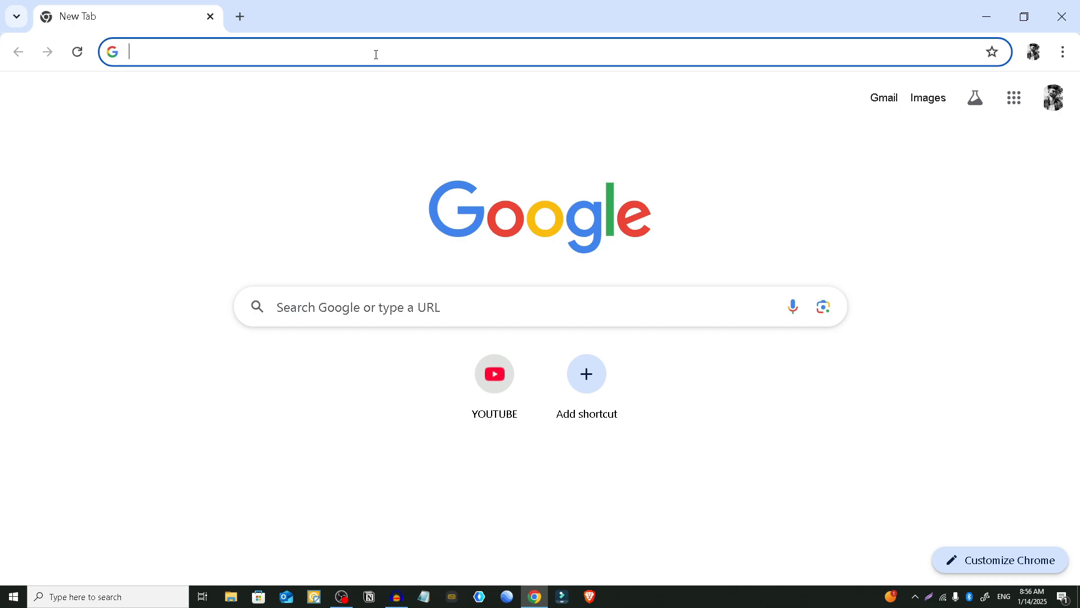
pyautogui.write('t')
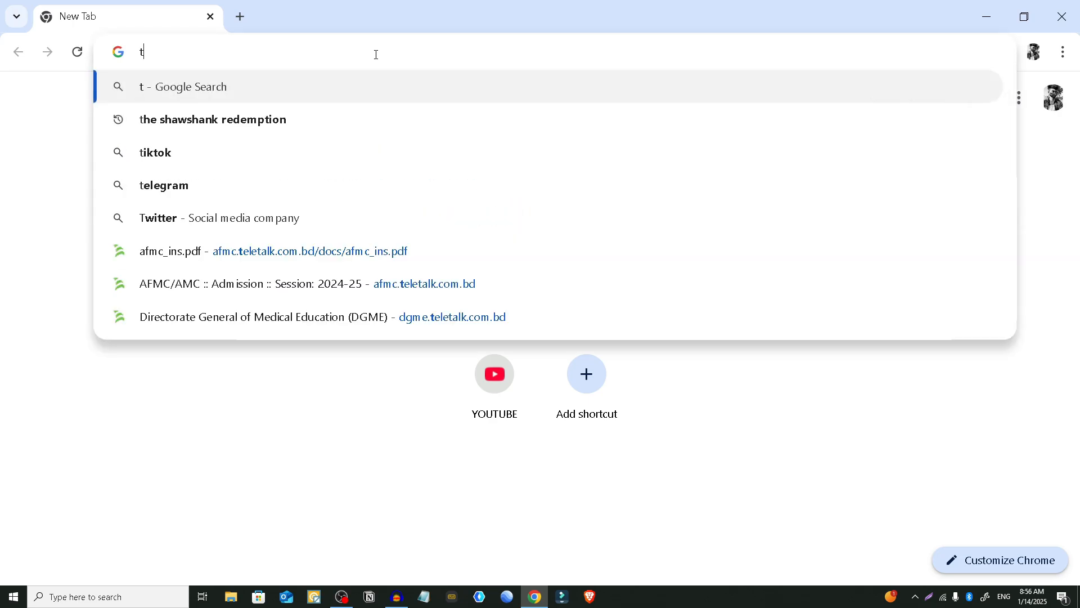
pyautogui.write('iktok.com/explore')
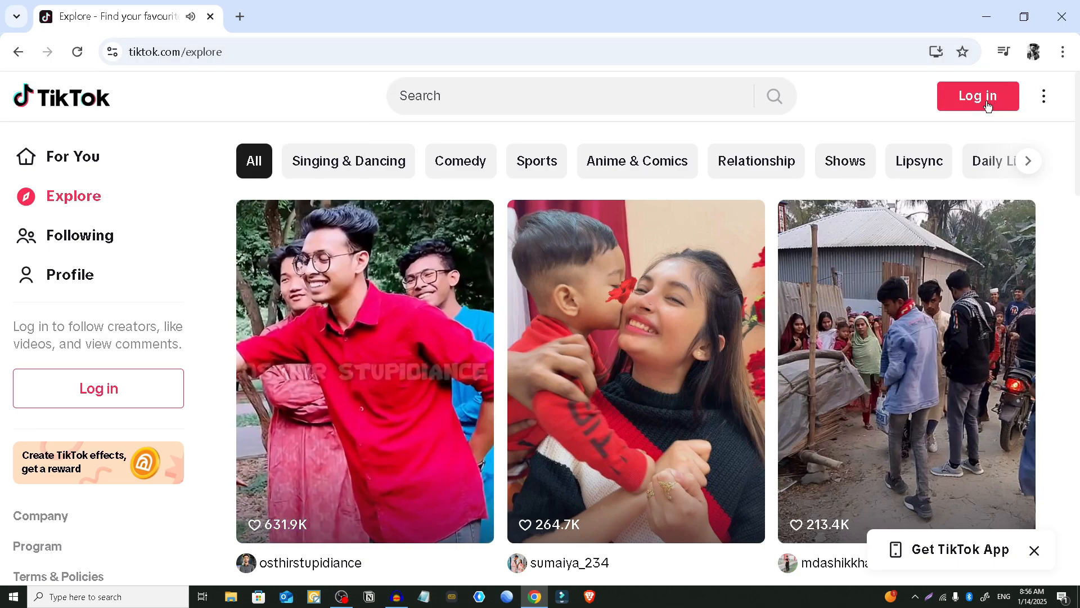
pyautogui.click(978, 96)
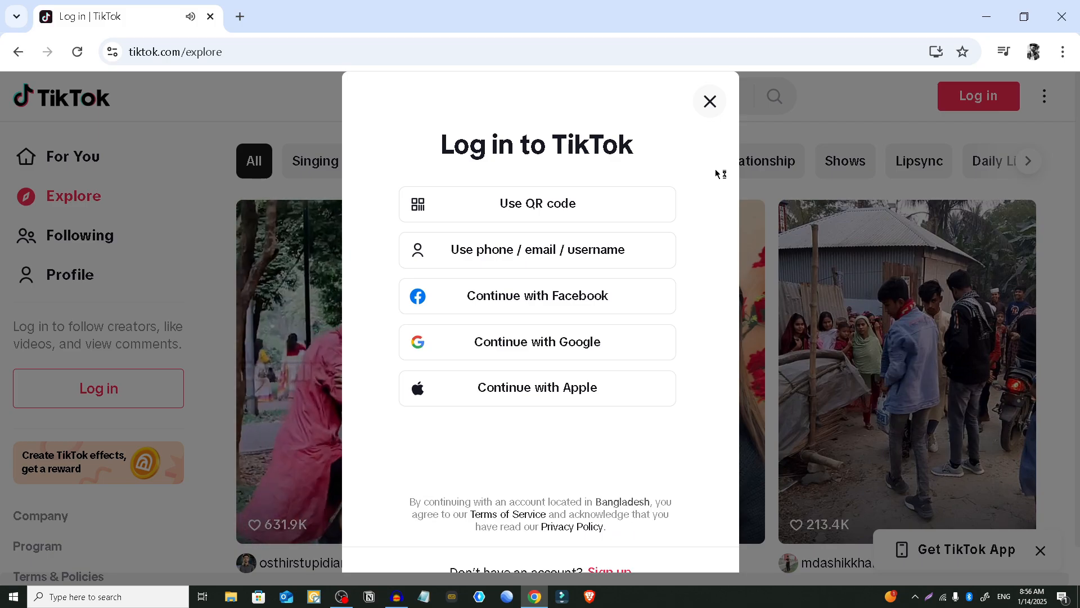
pyautogui.click(709, 101)
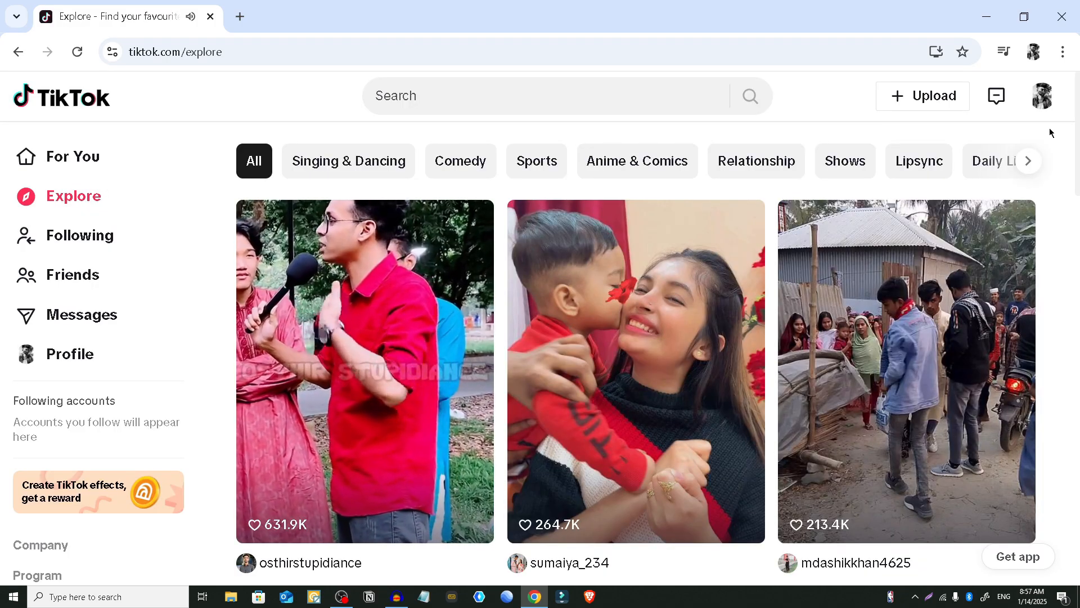
# - Go to the account's own profile page via the top-right avatar menu
pyautogui.click(1041, 95)
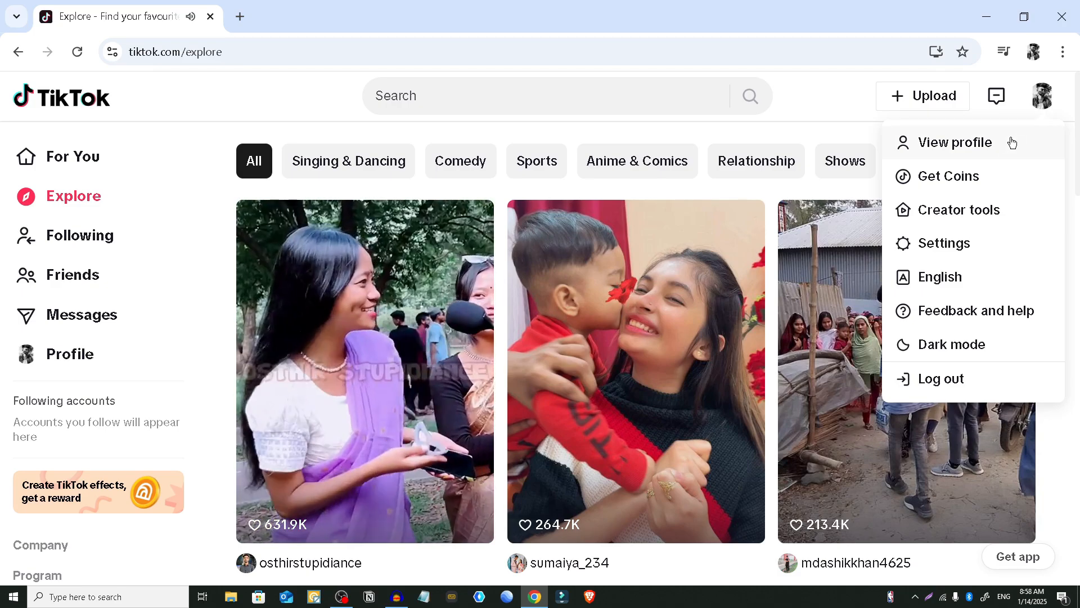
pyautogui.click(955, 142)
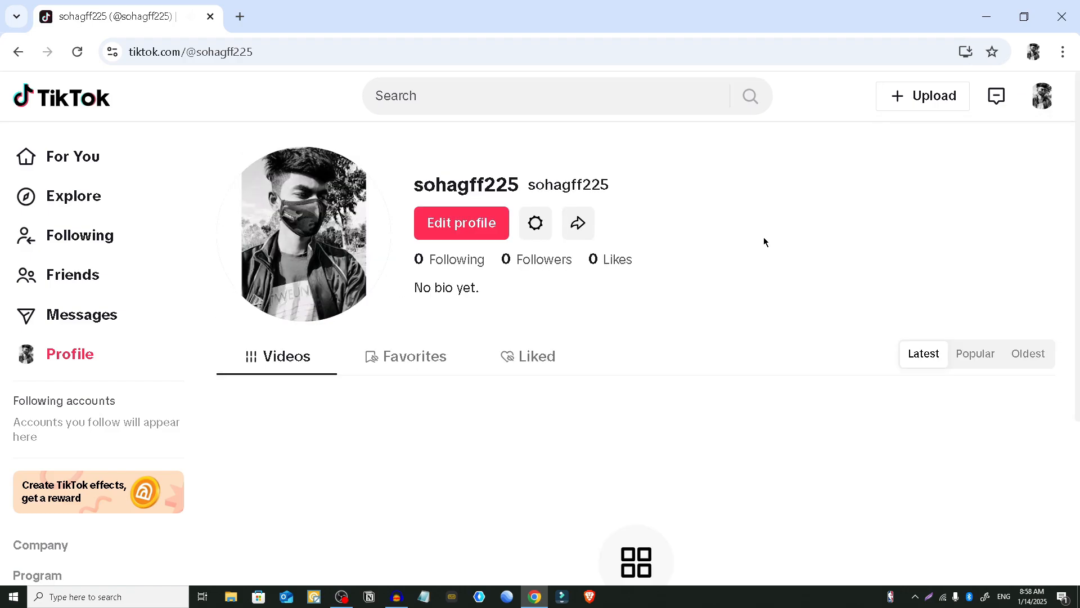
# - Enter 'Hello' as the bio in the profile editor and save
pyautogui.click(461, 223)
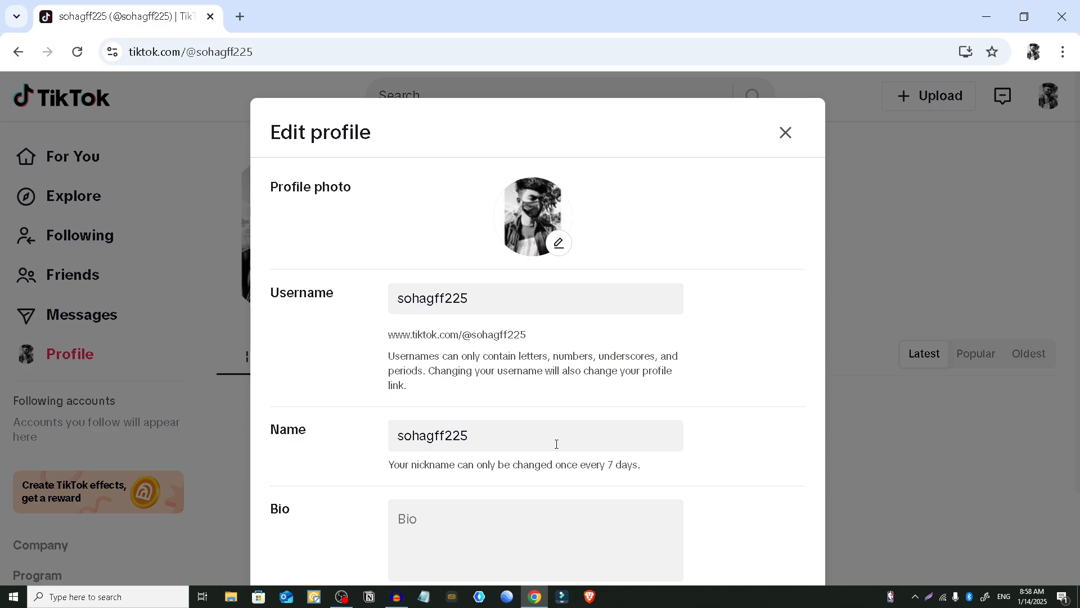
pyautogui.scroll(-3)
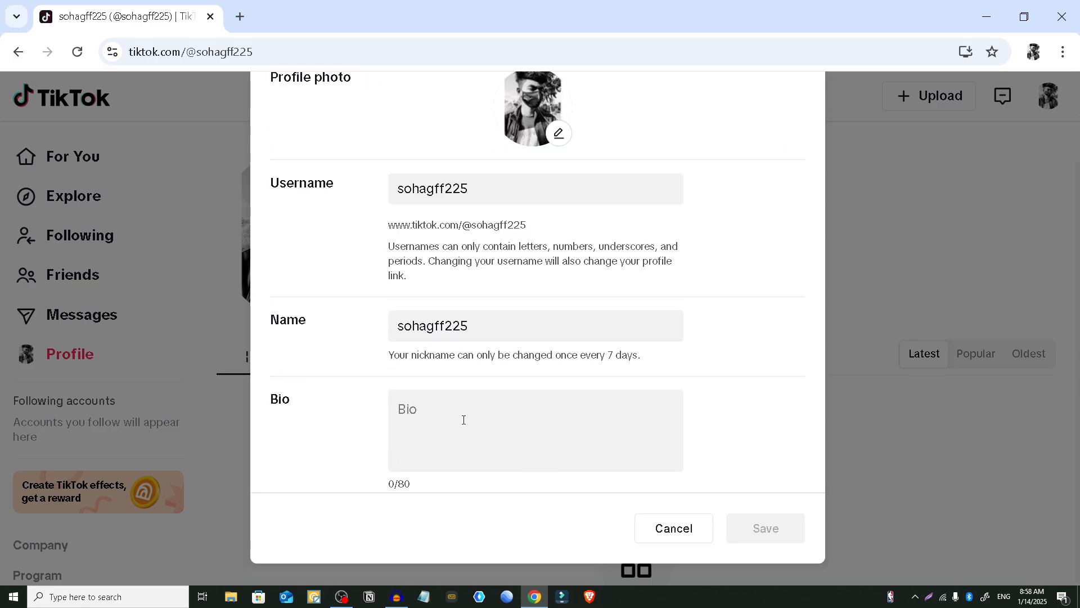
pyautogui.click(463, 430)
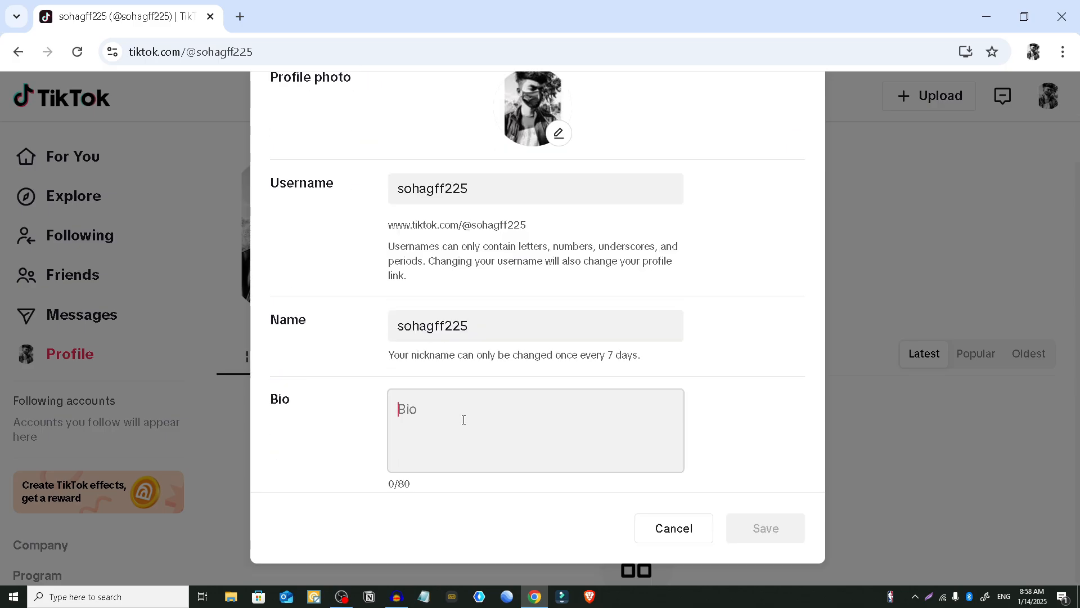
pyautogui.write('Hello')
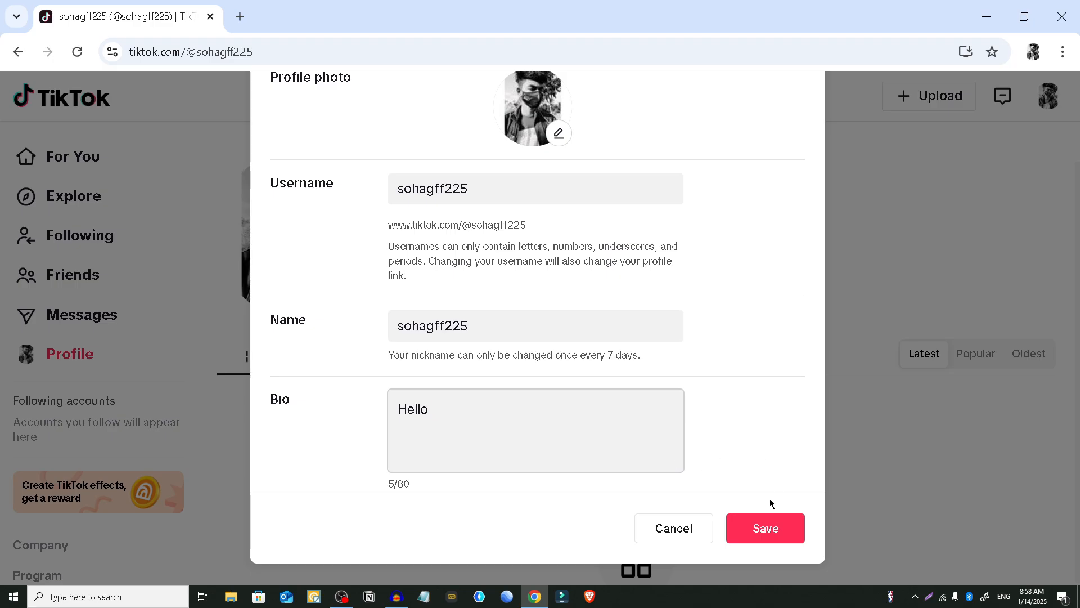
pyautogui.click(766, 528)
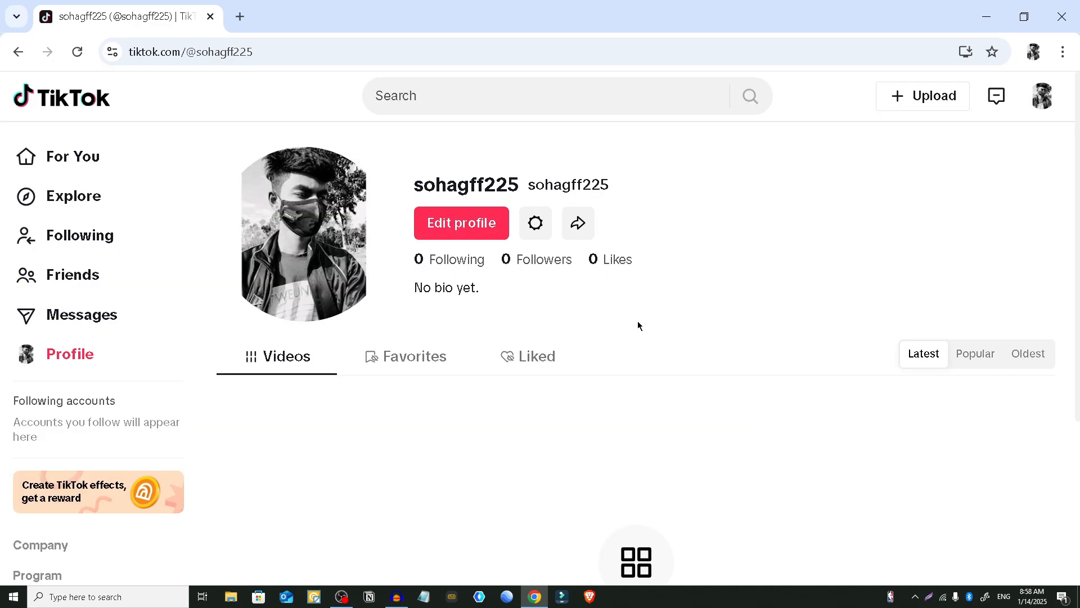
# - Reload the profile page so the 'Hello' bio appears
pyautogui.click(78, 51)
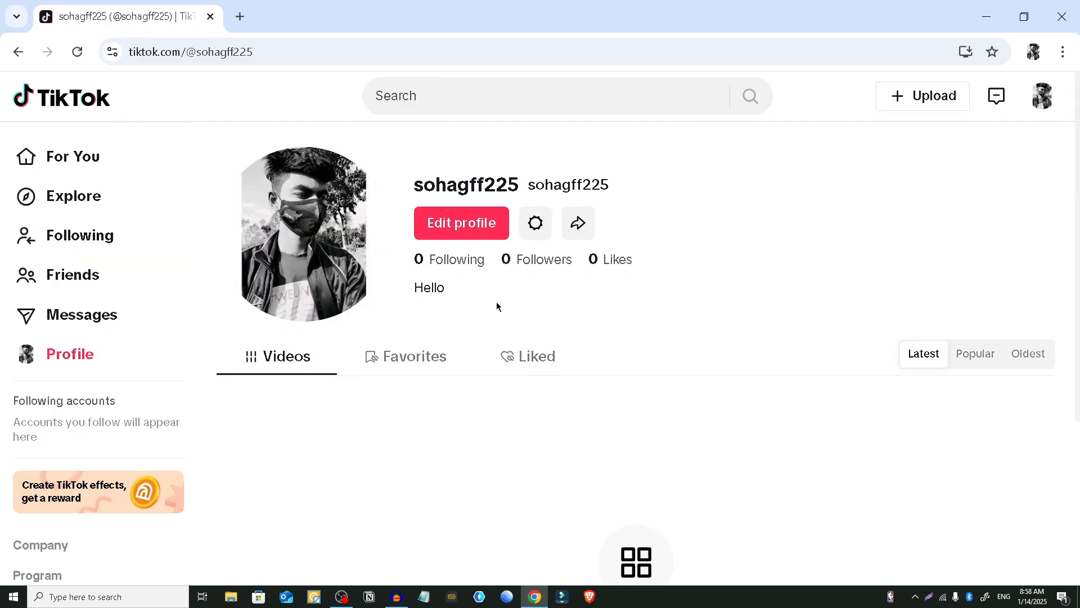
pyautogui.moveTo(388, 291)
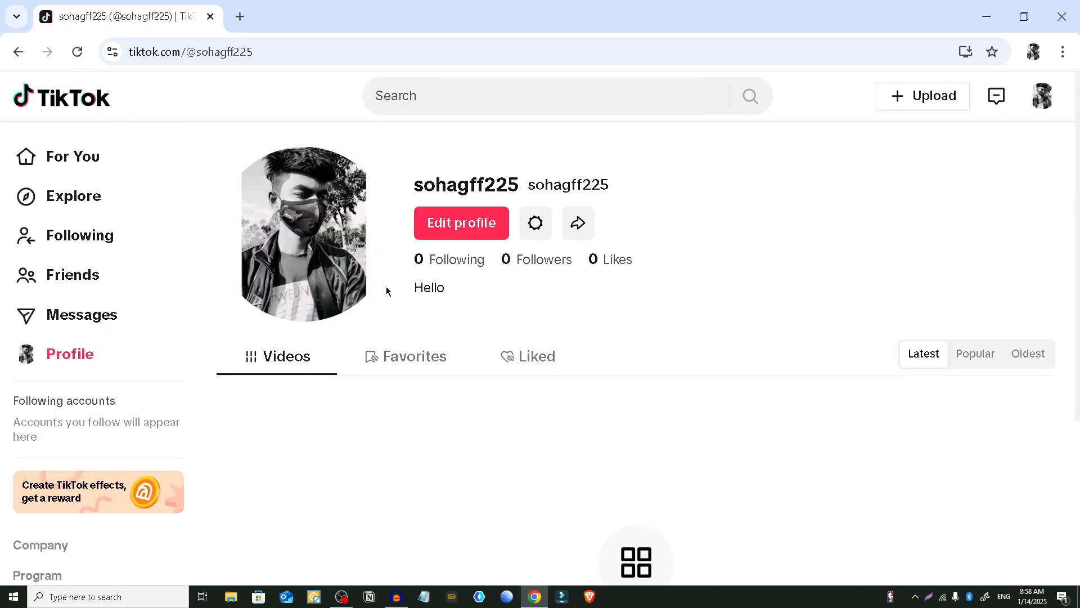